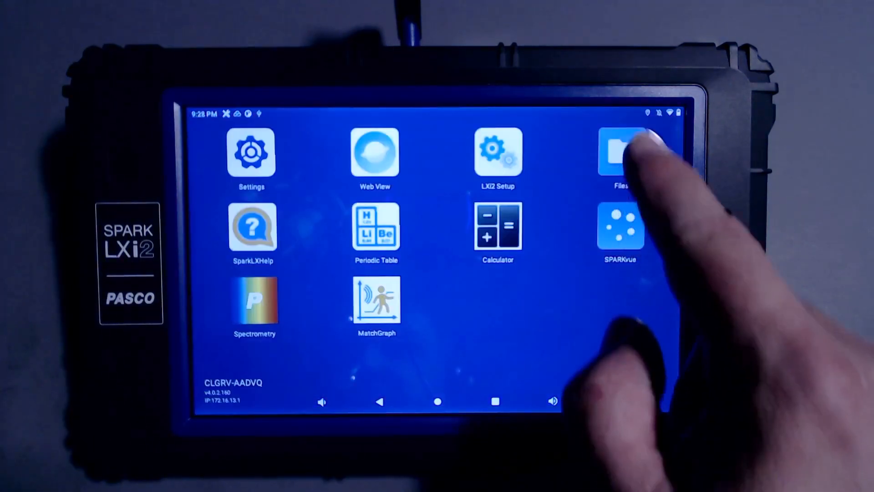
- Launch Files and browse to the Images category listing the Screenshots folder
click(620, 152)
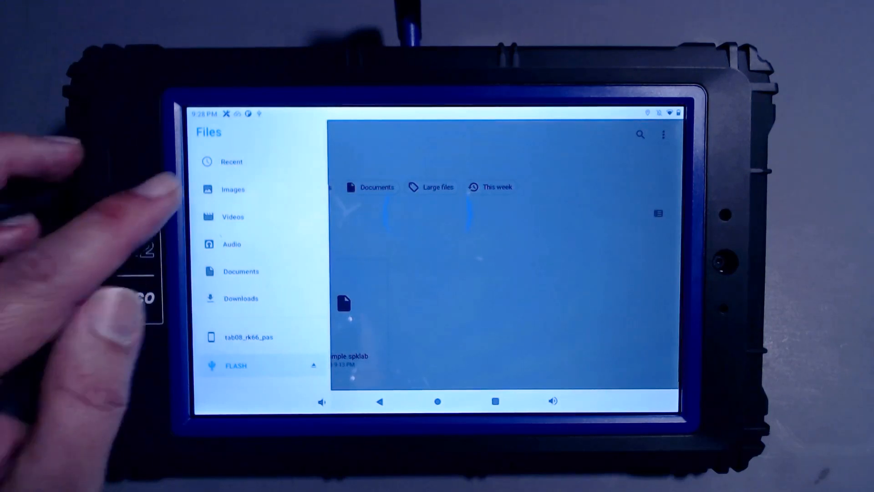
click(233, 190)
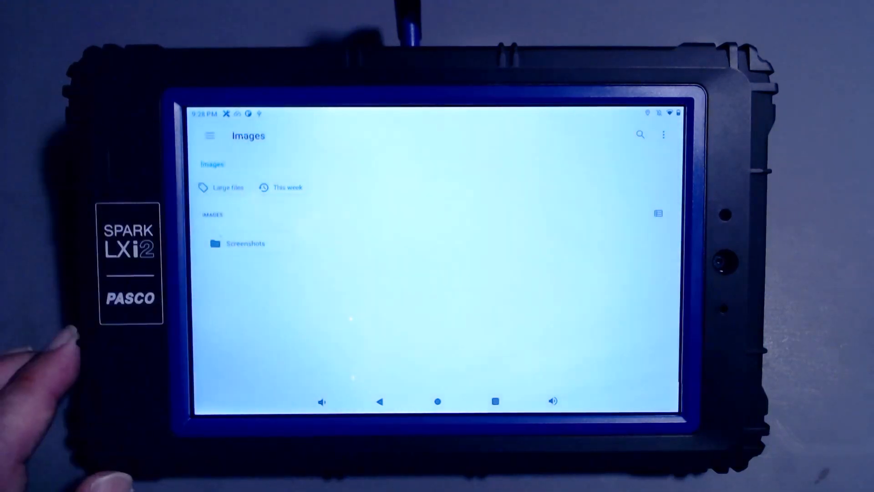
- Select the last screenshot (274 kB) in Screenshots and bring up its overflow actions
click(238, 244)
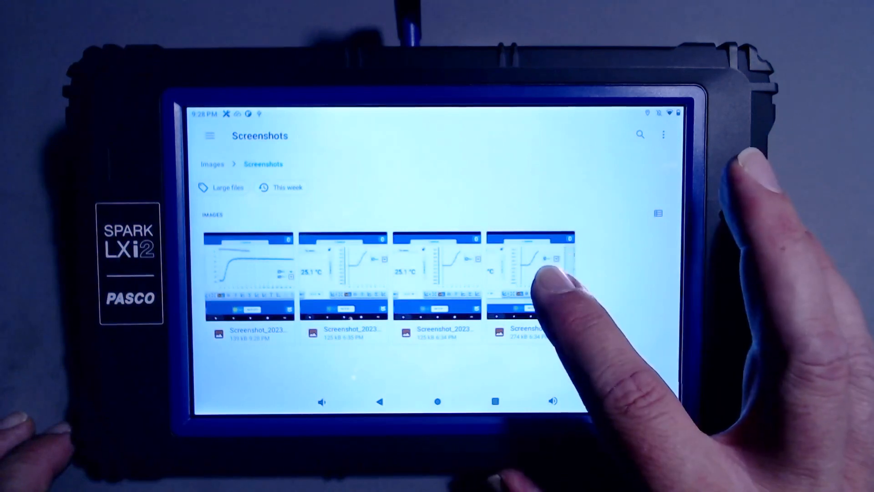
click(530, 273)
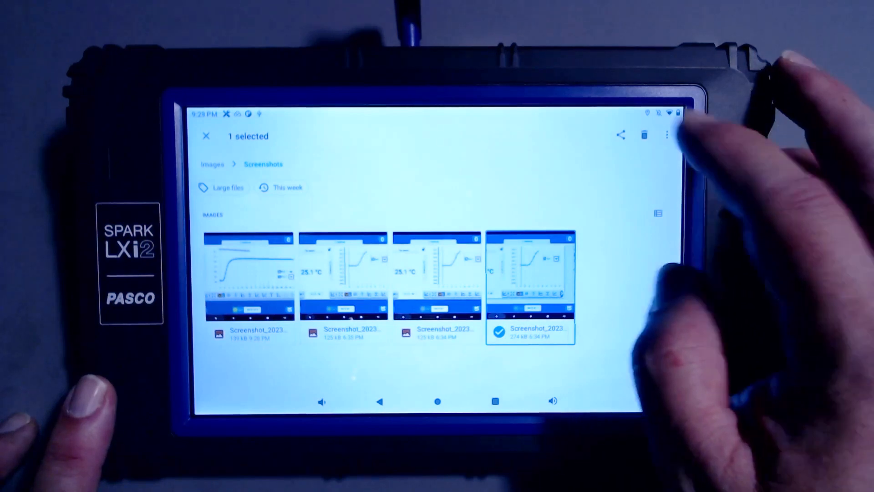
click(667, 135)
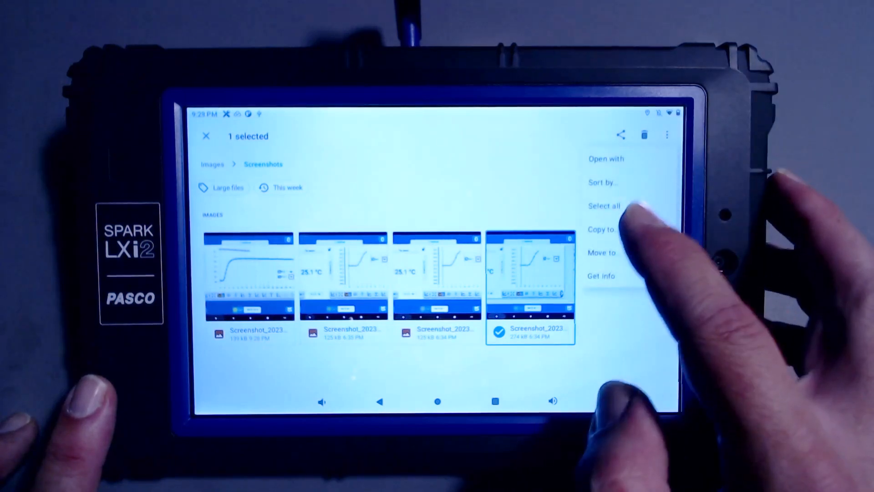
- Copy the selected screenshot to the FLASH USB drive via Copy to
click(602, 230)
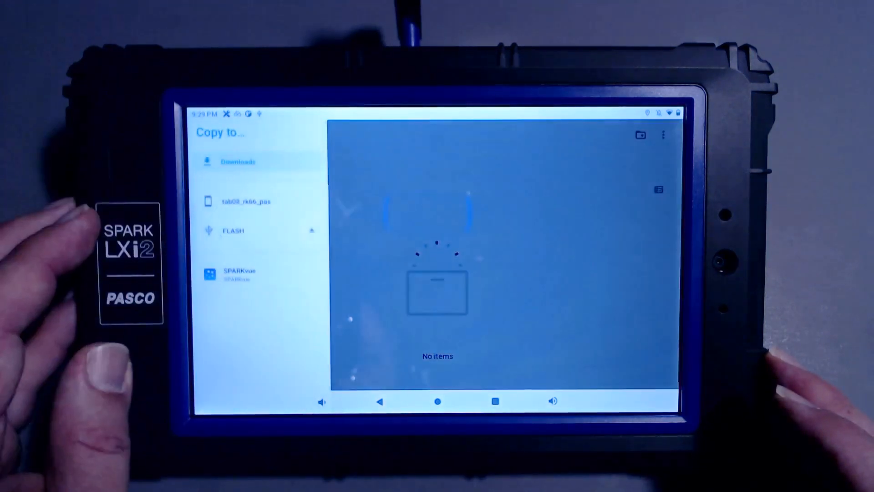
click(232, 230)
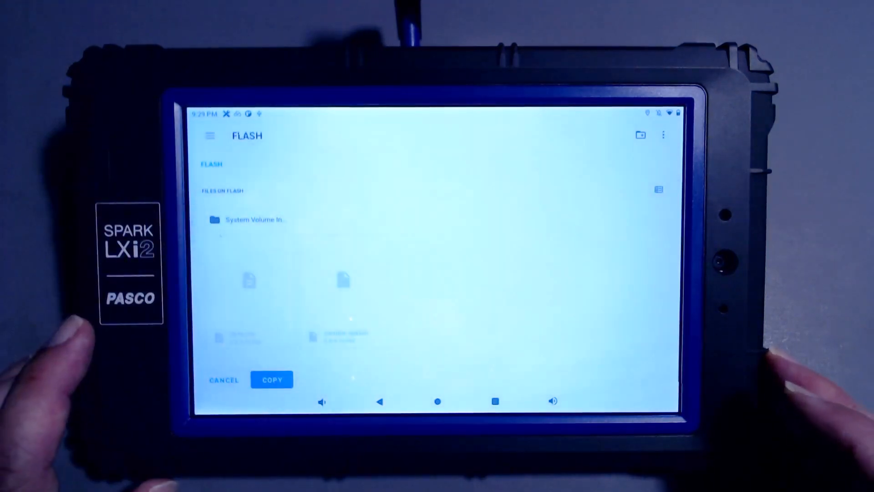
click(272, 379)
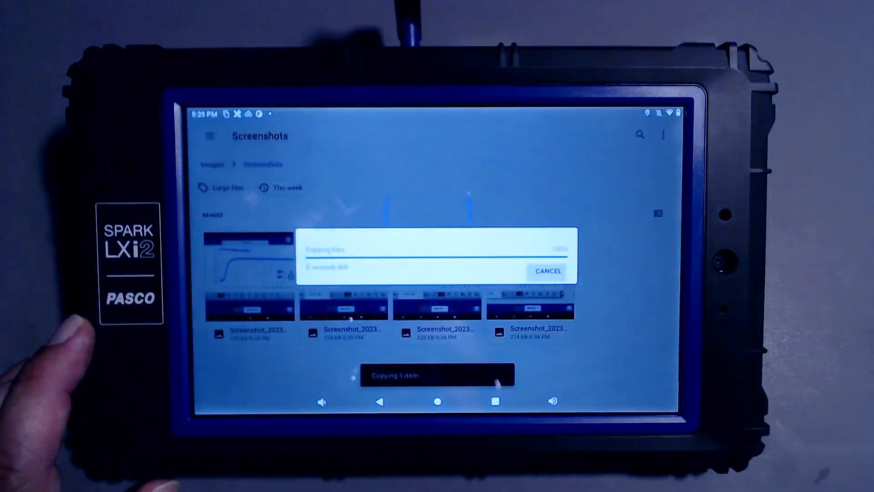